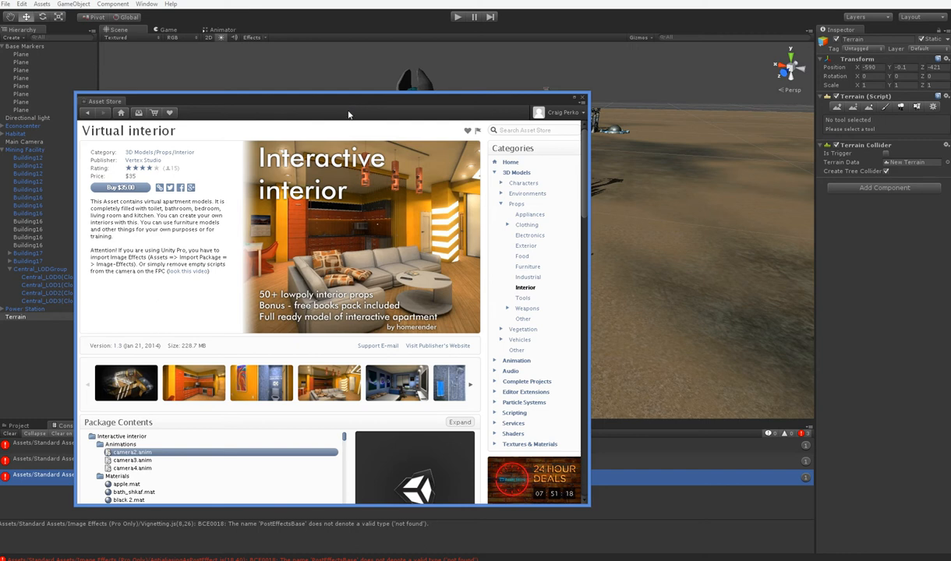
{"action": "mouse_move", "coordinate": [362, 101]}
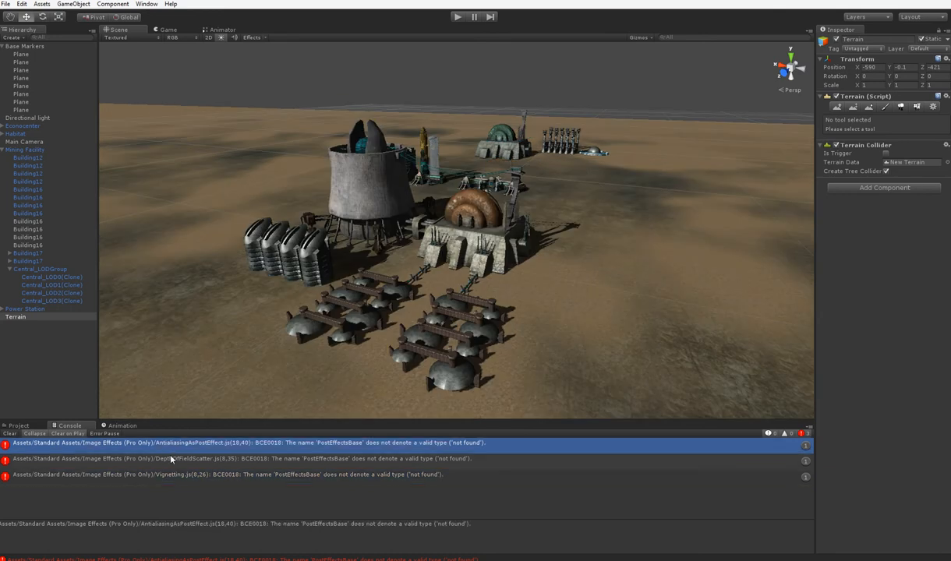
{"action": "left_click", "coordinate": [175, 474]}
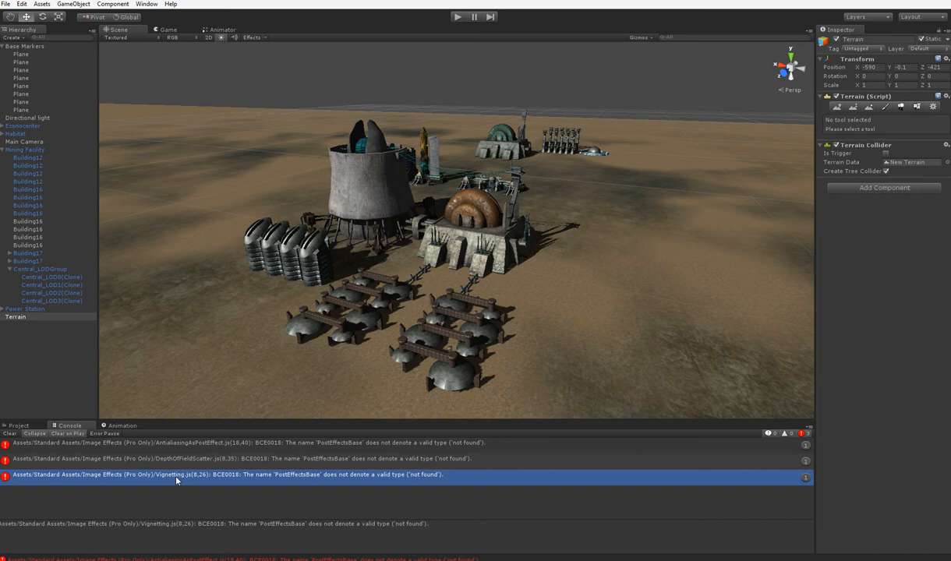
{"action": "mouse_move", "coordinate": [402, 270]}
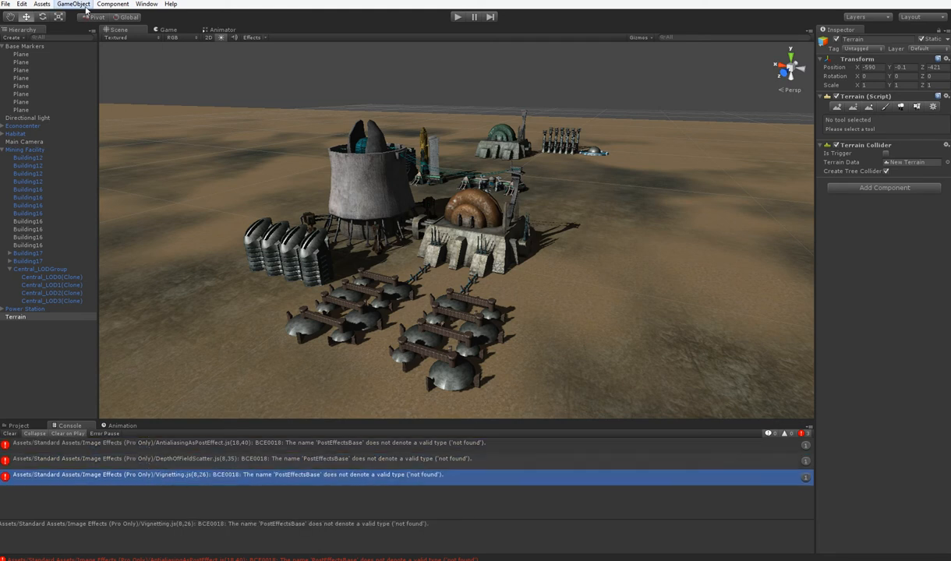
Step: Import the Image Effects (Pro Only) package with all files to clear the PostEffectsBase console errors
{"action": "left_click", "coordinate": [73, 4]}
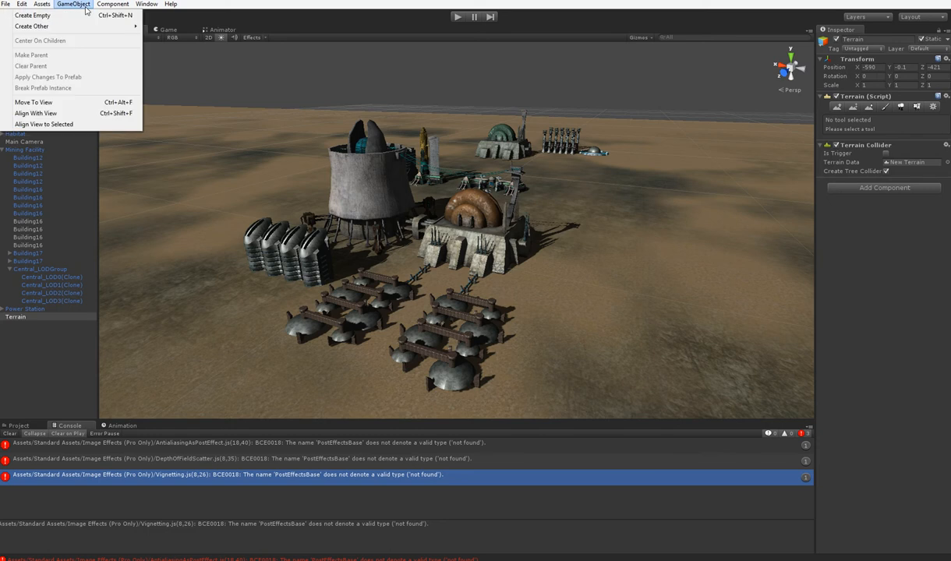
{"action": "left_click", "coordinate": [41, 3]}
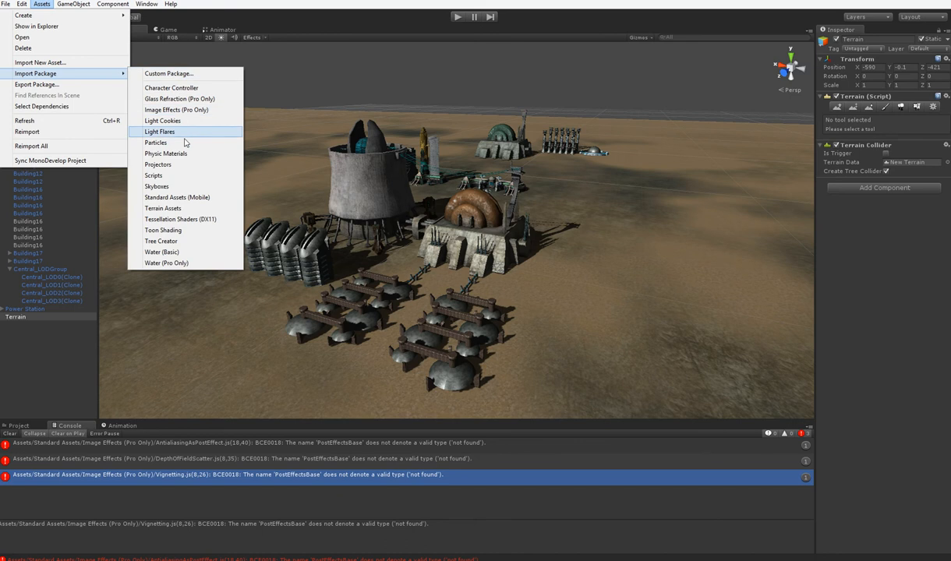
{"action": "left_click", "coordinate": [159, 131]}
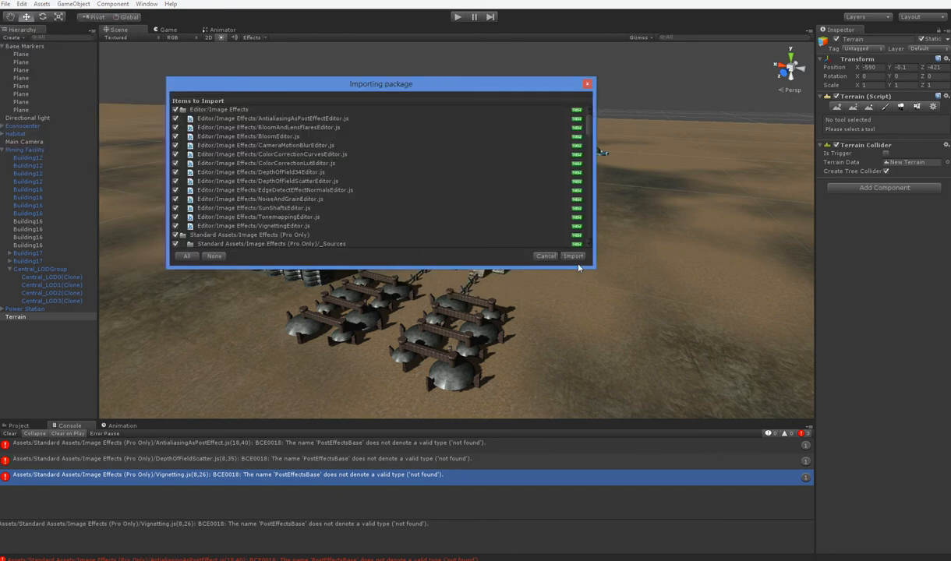
{"action": "left_click", "coordinate": [572, 256]}
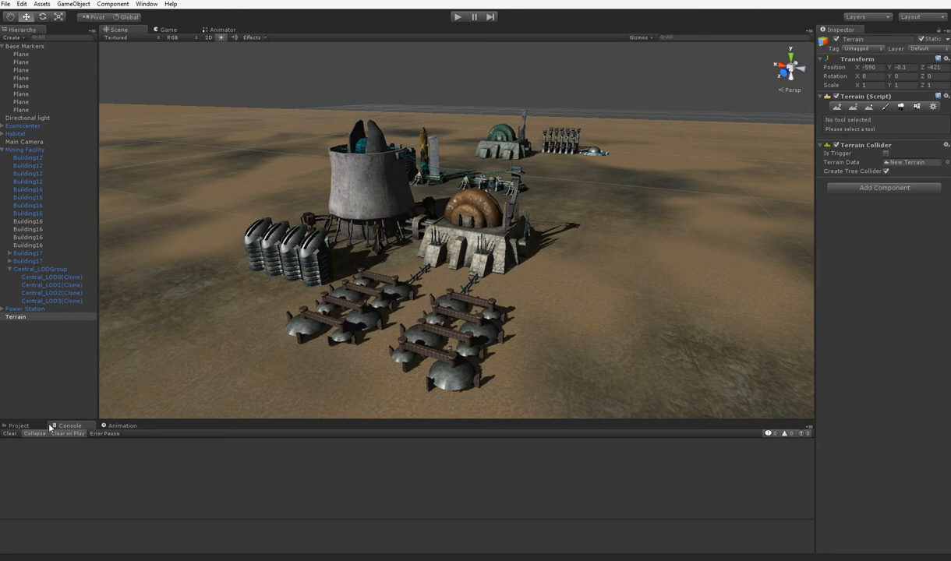
Step: Browse the imported Image Effects folder in the Project panel and select the mining facility, domed and storage buildings
{"action": "left_click", "coordinate": [19, 426]}
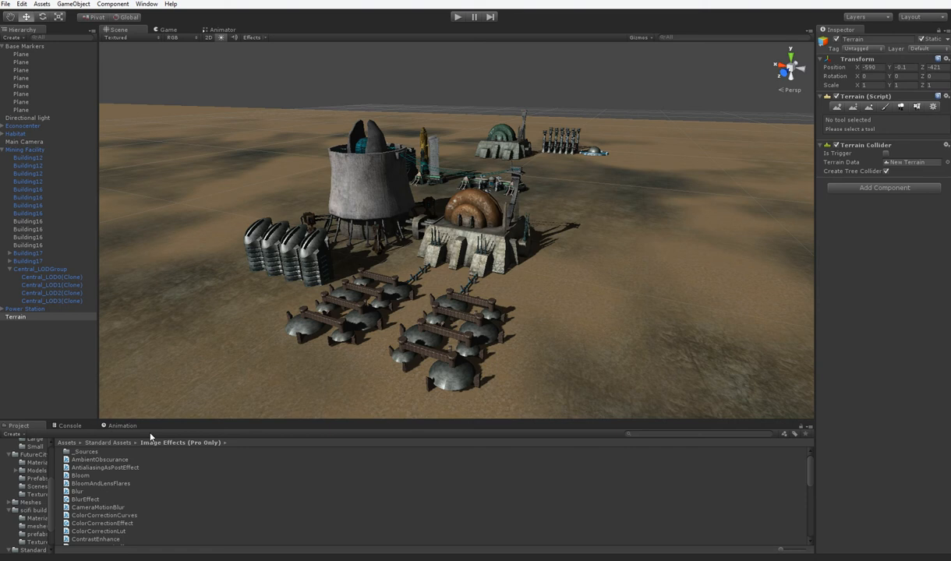
{"action": "mouse_move", "coordinate": [327, 355]}
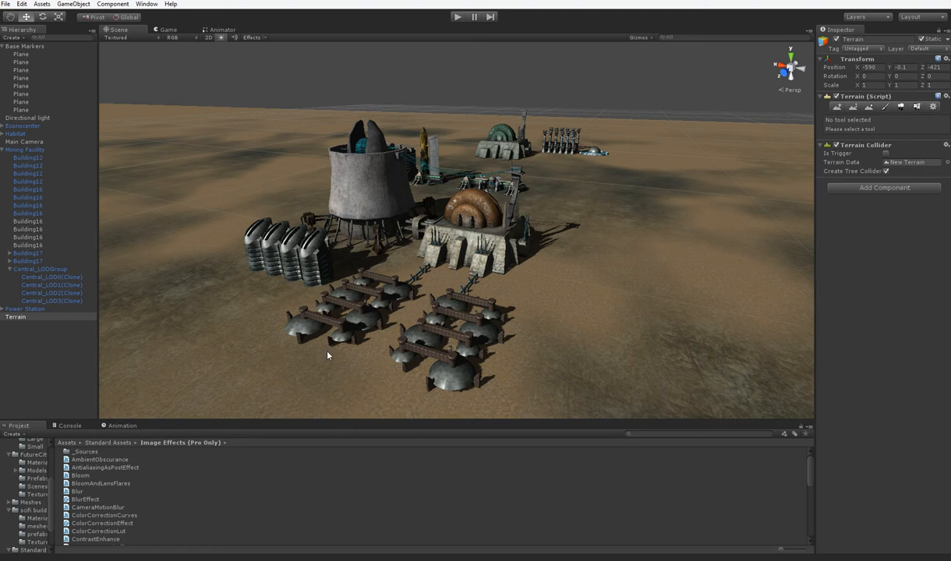
{"action": "left_click", "coordinate": [25, 149]}
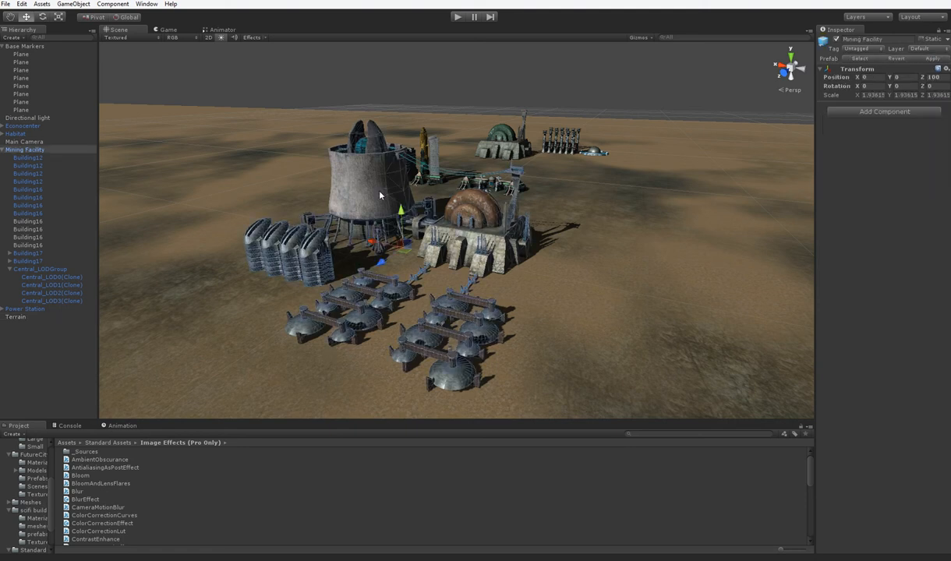
{"action": "left_click", "coordinate": [51, 278]}
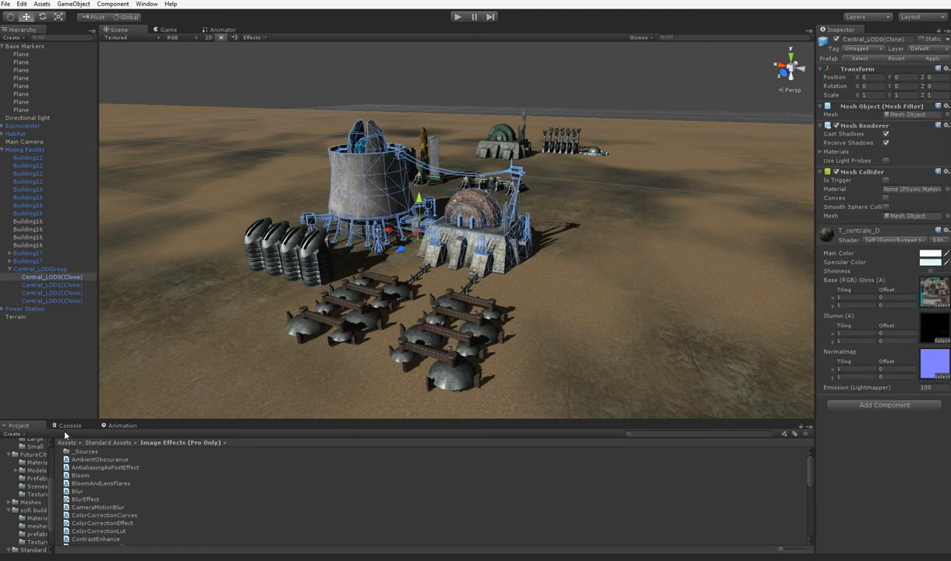
{"action": "left_click", "coordinate": [28, 157]}
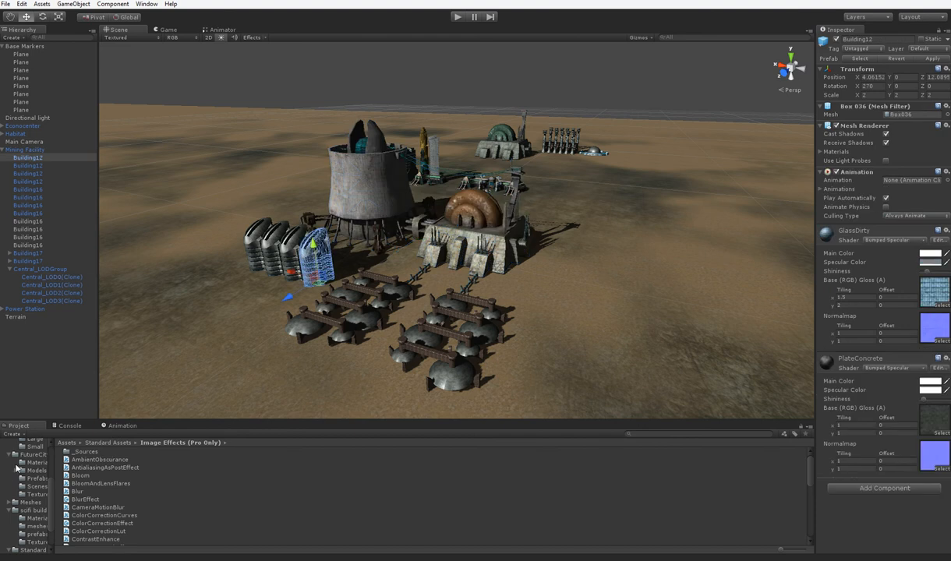
{"action": "left_click", "coordinate": [30, 501]}
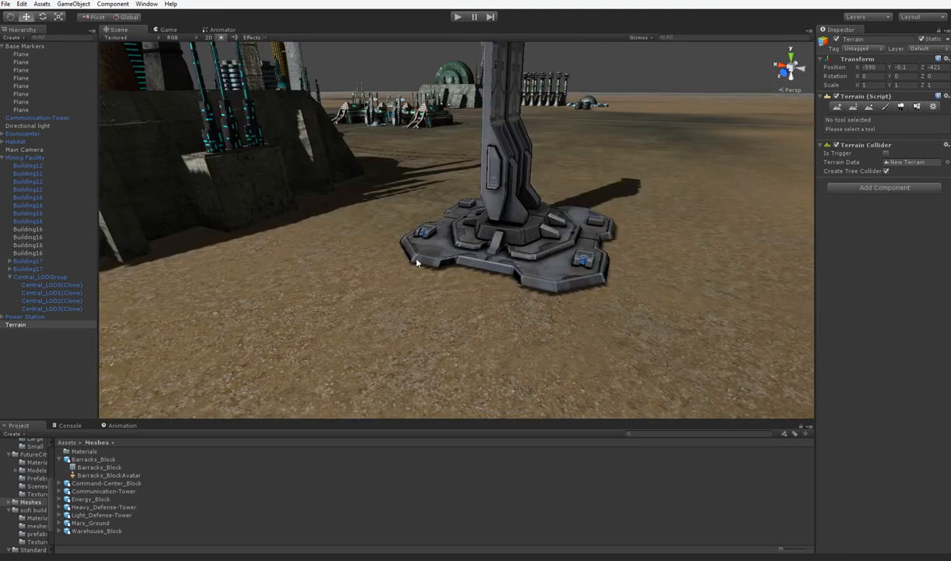
{"action": "mouse_move", "coordinate": [604, 243]}
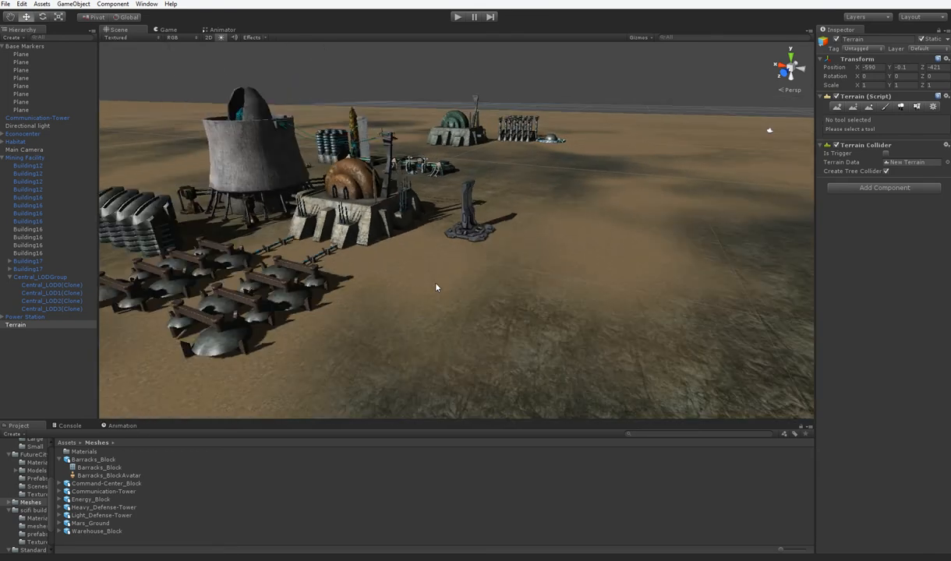
{"action": "mouse_move", "coordinate": [474, 237]}
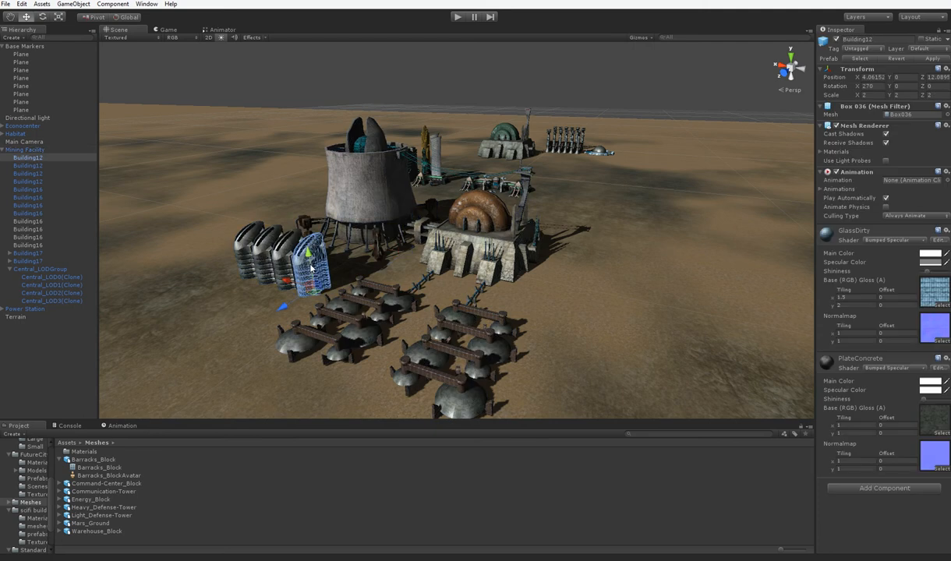
{"action": "mouse_move", "coordinate": [302, 262]}
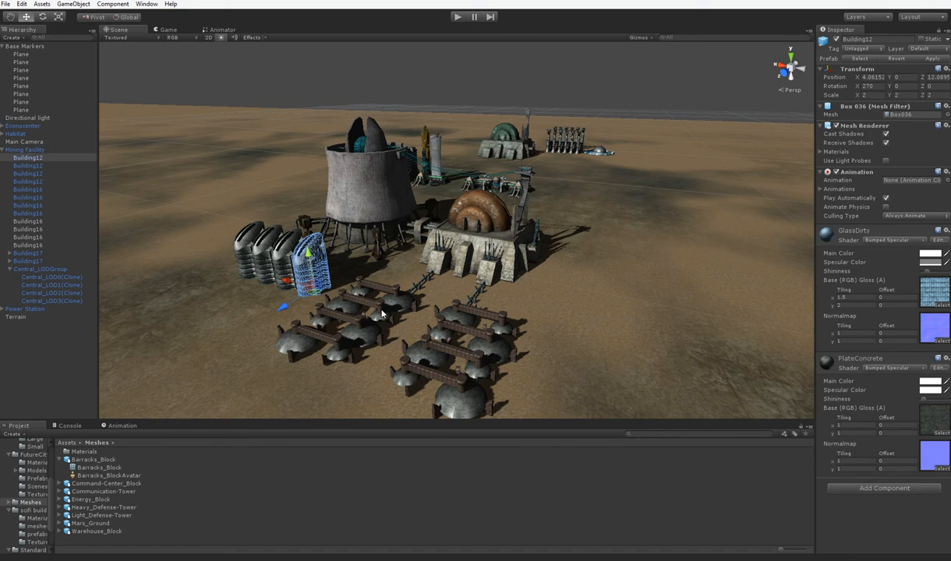
{"action": "mouse_move", "coordinate": [382, 181]}
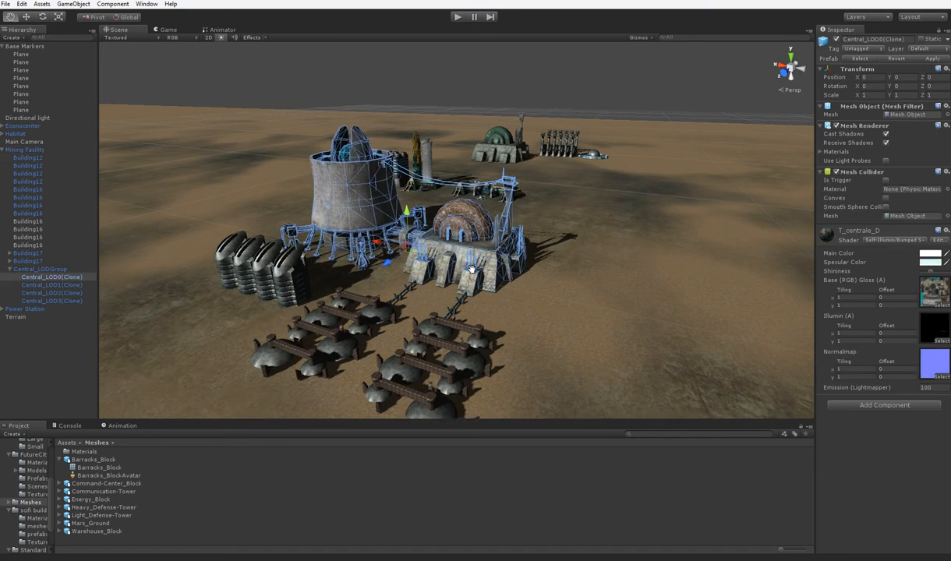
{"action": "left_click", "coordinate": [40, 268]}
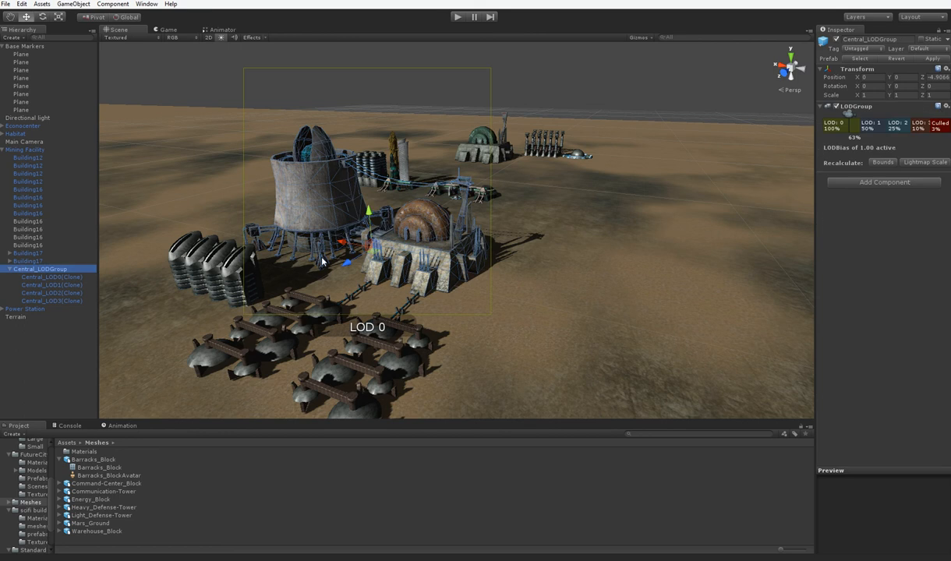
{"action": "mouse_move", "coordinate": [536, 283]}
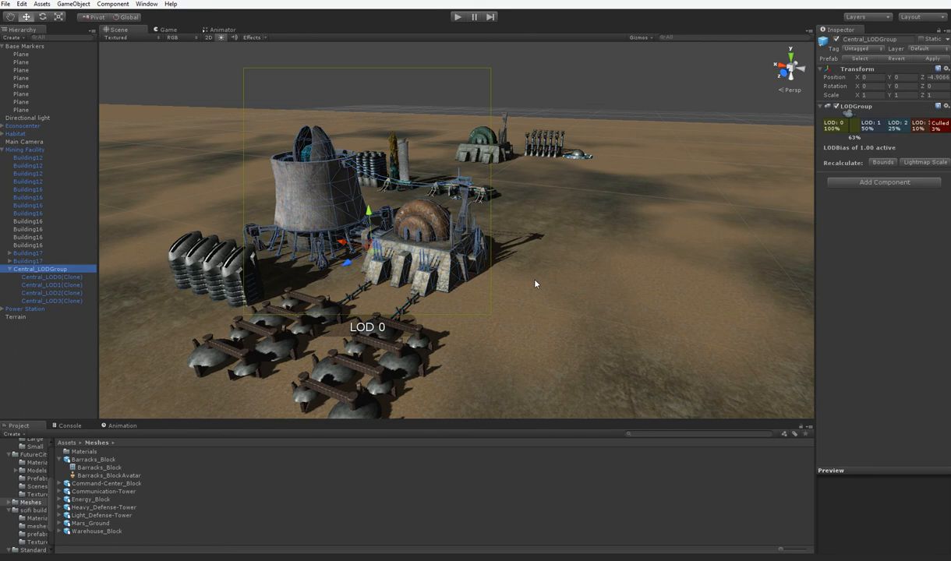
{"action": "mouse_move", "coordinate": [926, 123]}
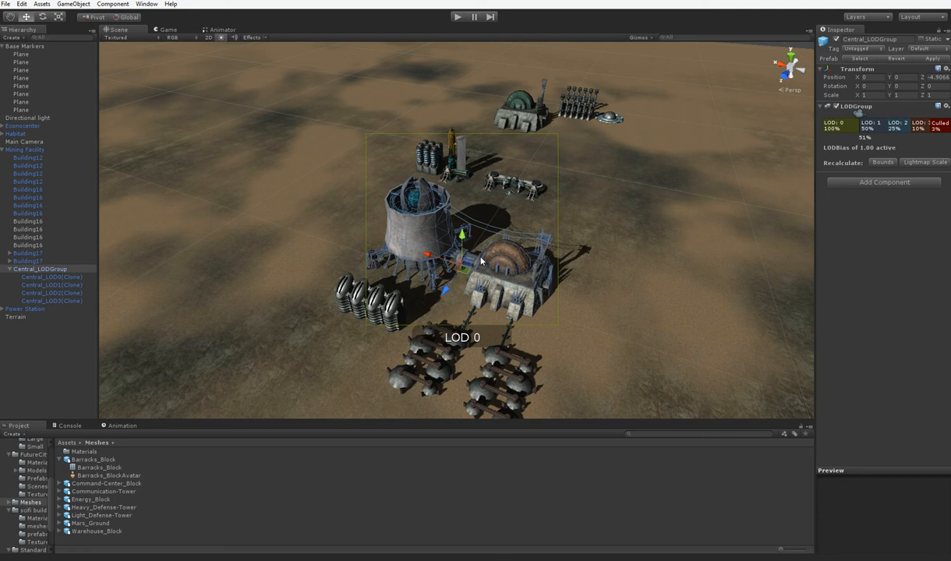
{"action": "mouse_move", "coordinate": [405, 227]}
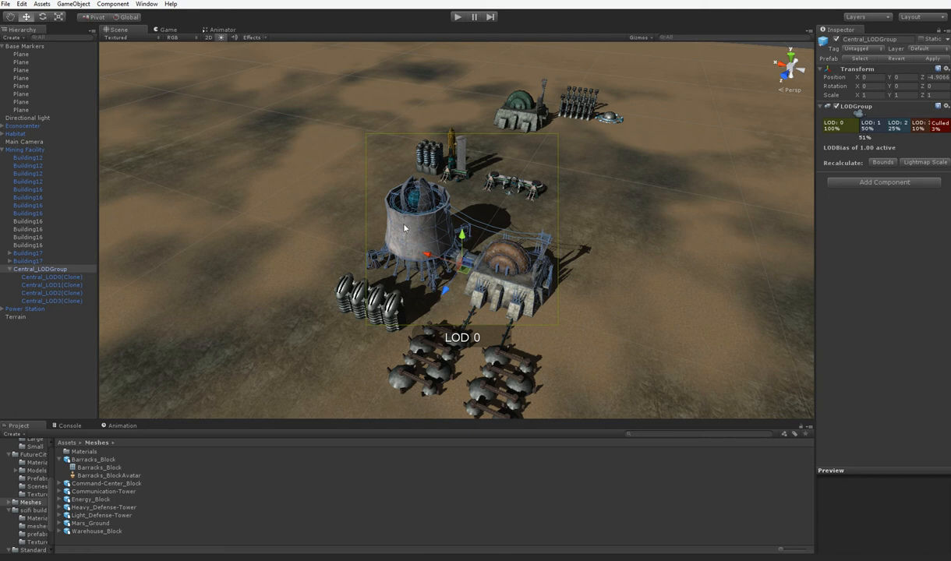
{"action": "mouse_move", "coordinate": [128, 494]}
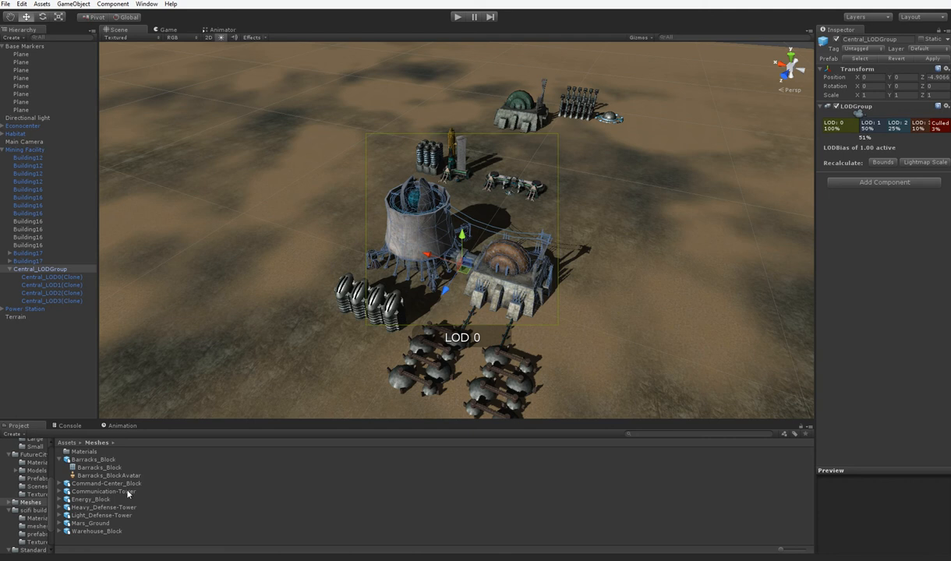
{"action": "mouse_move", "coordinate": [137, 439]}
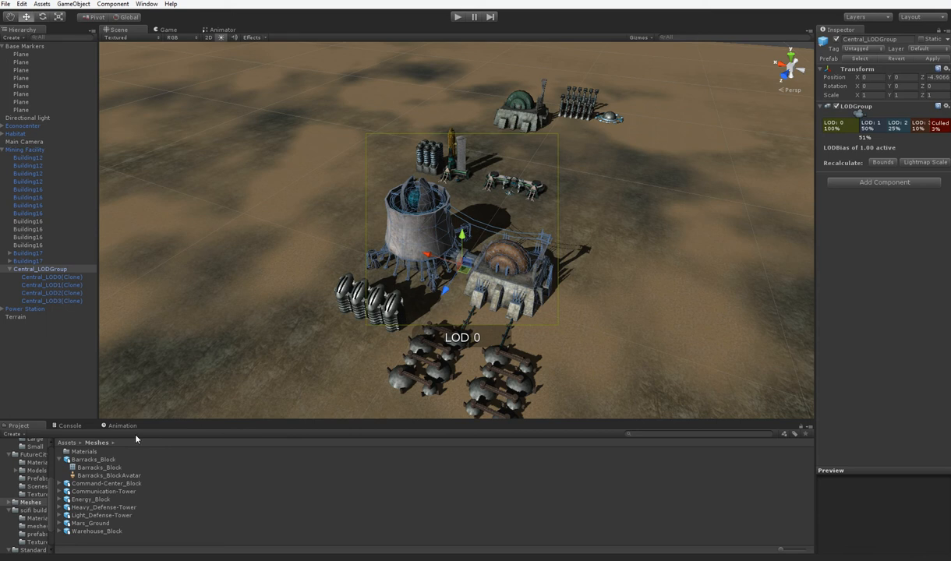
{"action": "mouse_move", "coordinate": [175, 431]}
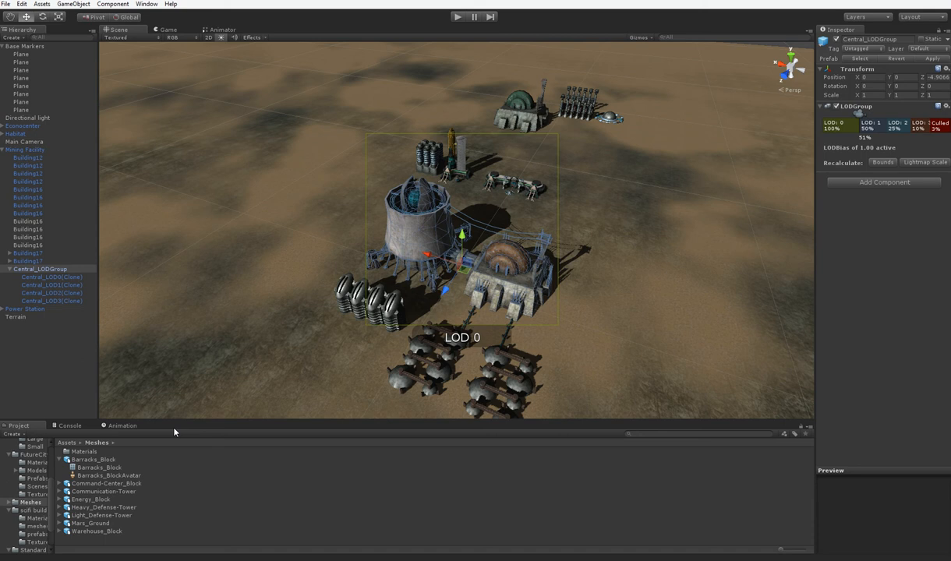
{"action": "mouse_move", "coordinate": [340, 313]}
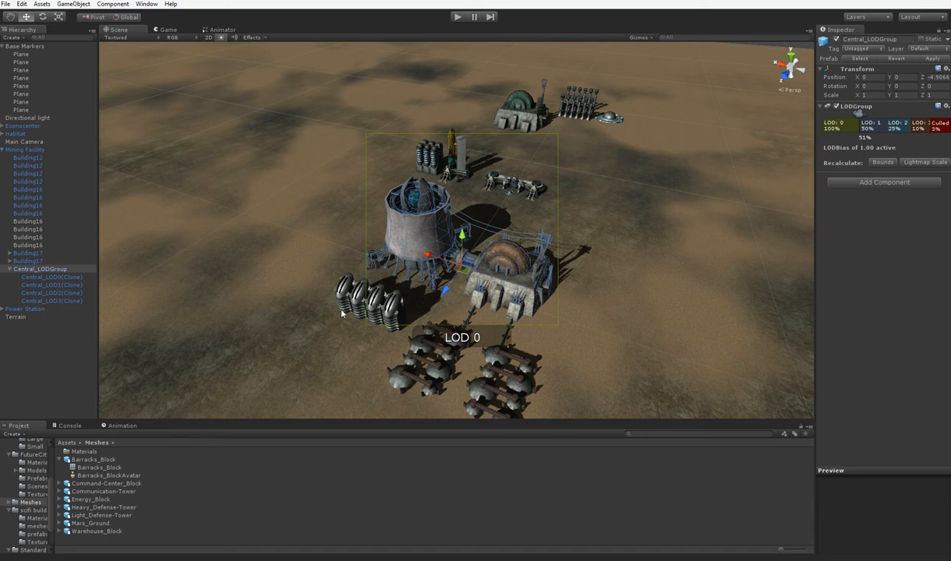
{"action": "mouse_move", "coordinate": [365, 321]}
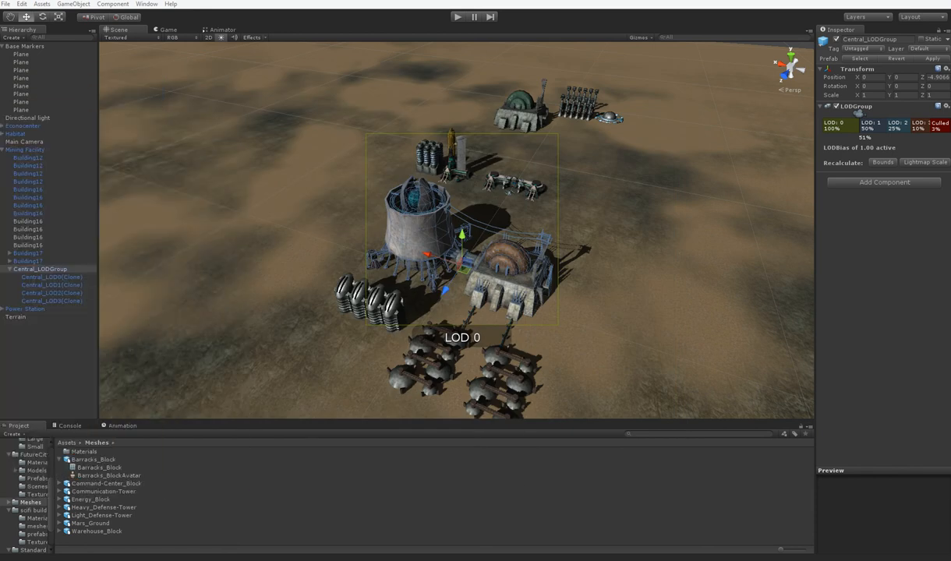
{"action": "mouse_move", "coordinate": [56, 206]}
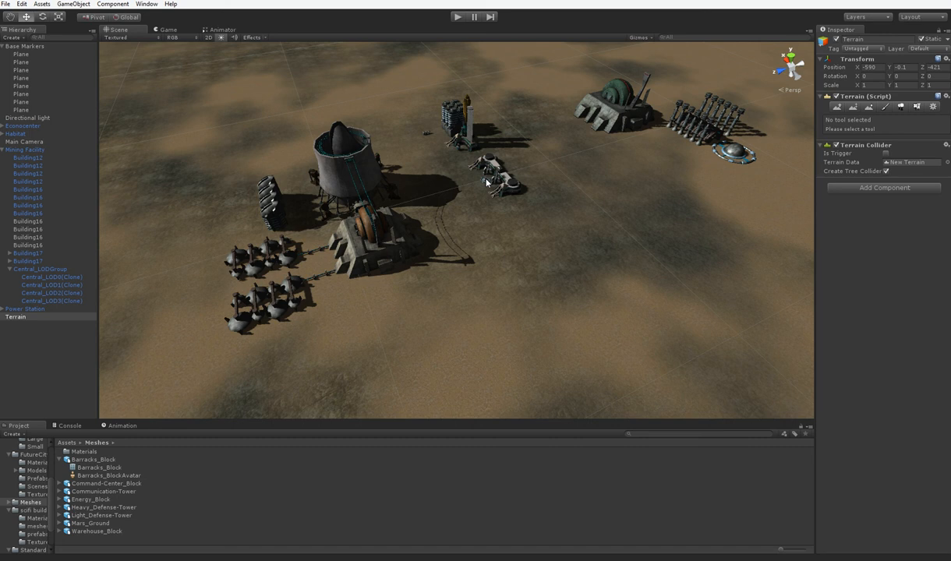
{"action": "left_click", "coordinate": [22, 125]}
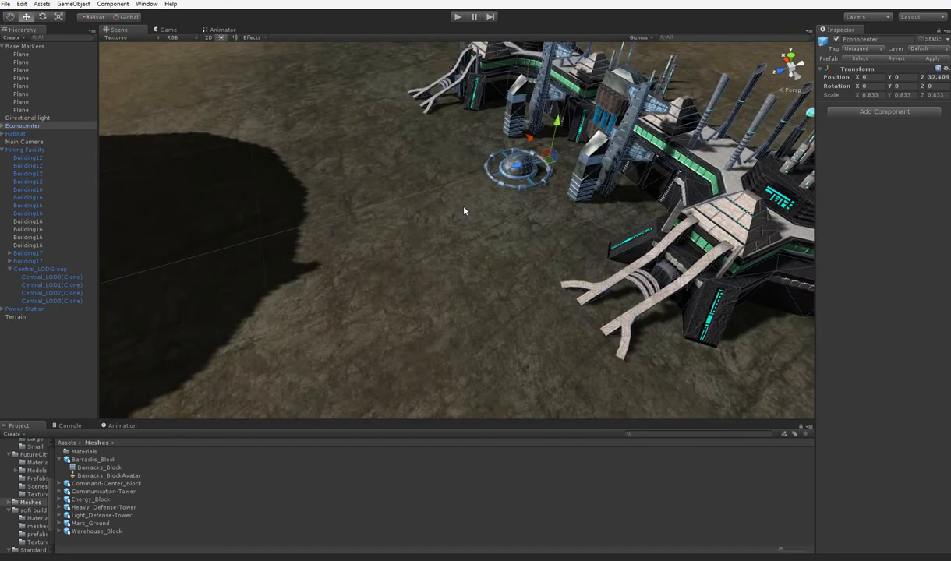
{"action": "left_click_drag", "start_coordinate": [464, 211], "coordinate": [530, 230]}
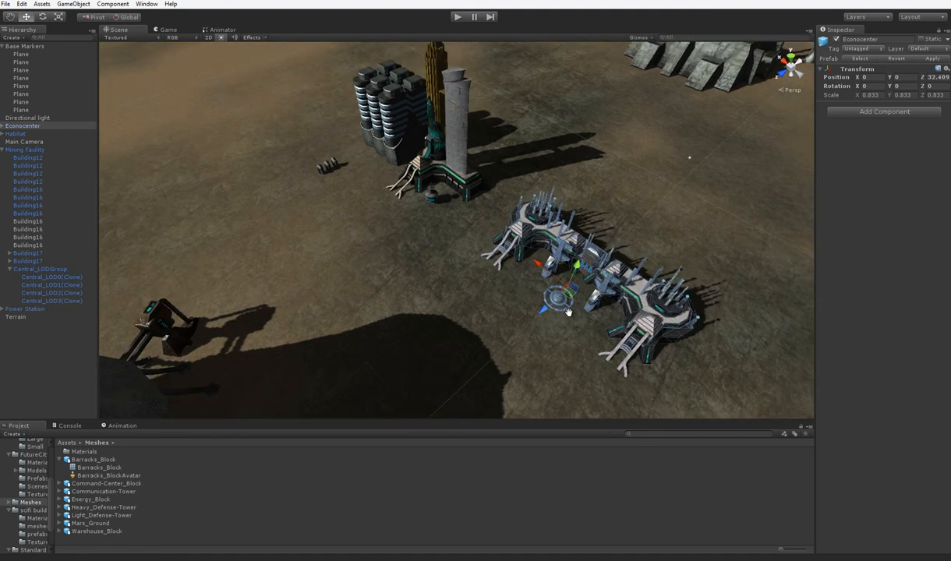
{"action": "mouse_move", "coordinate": [402, 303]}
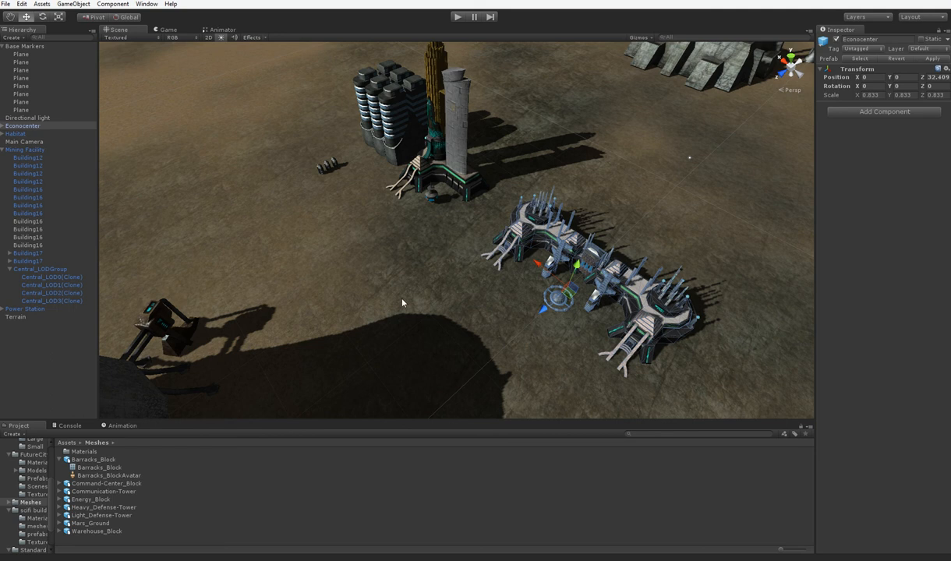
{"action": "mouse_move", "coordinate": [424, 170]}
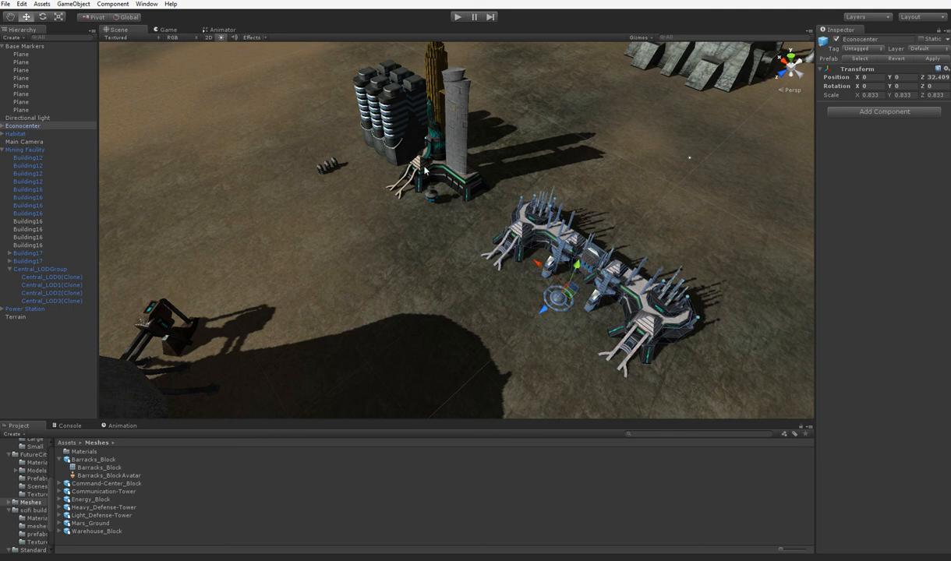
{"action": "left_click", "coordinate": [15, 134]}
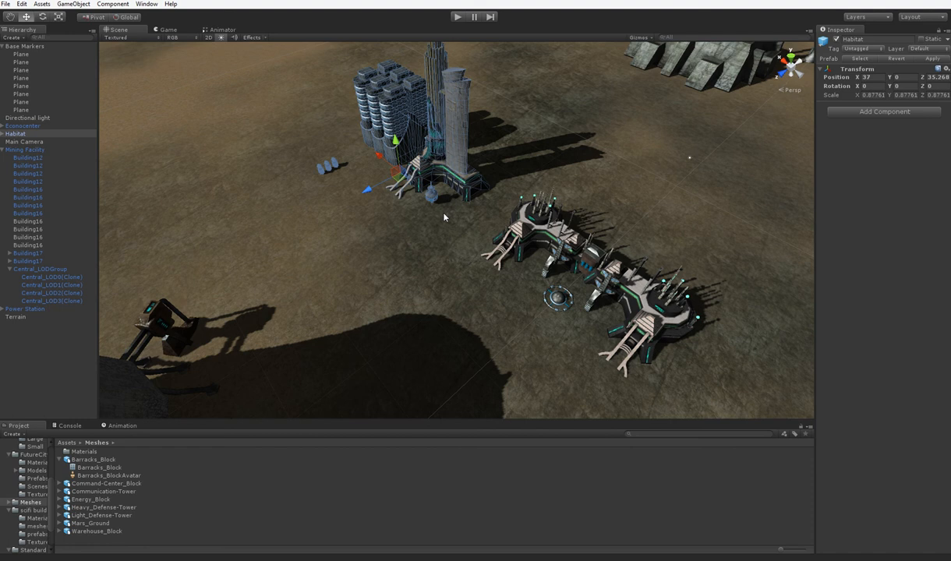
{"action": "left_click_drag", "start_coordinate": [444, 218], "coordinate": [614, 144]}
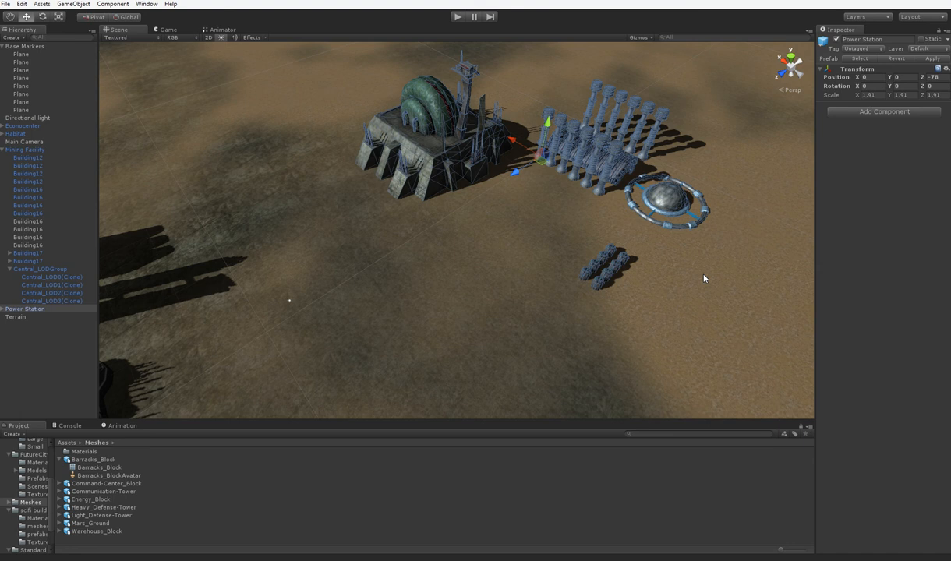
{"action": "mouse_move", "coordinate": [396, 372]}
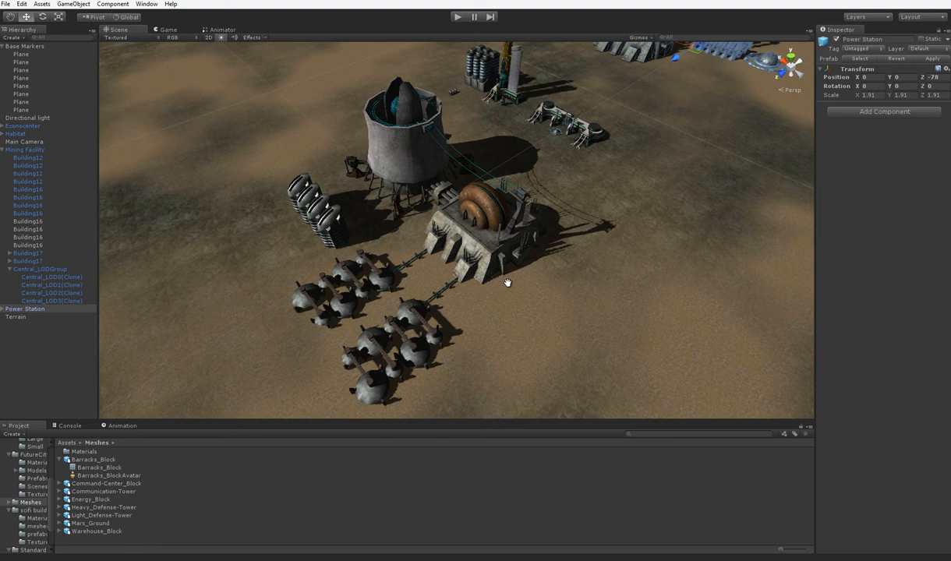
{"action": "mouse_move", "coordinate": [481, 287]}
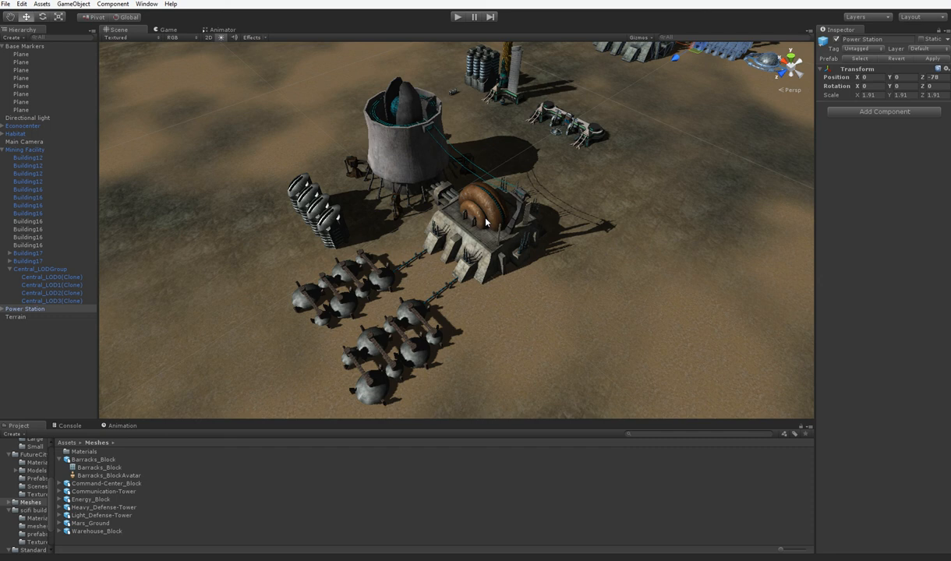
{"action": "left_click_drag", "start_coordinate": [483, 221], "coordinate": [517, 308]}
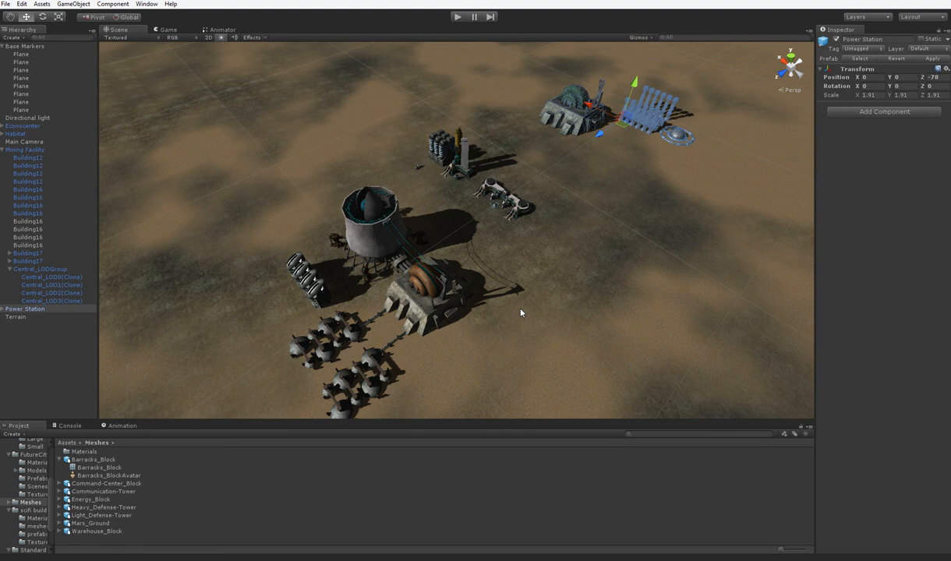
{"action": "left_click", "coordinate": [16, 318]}
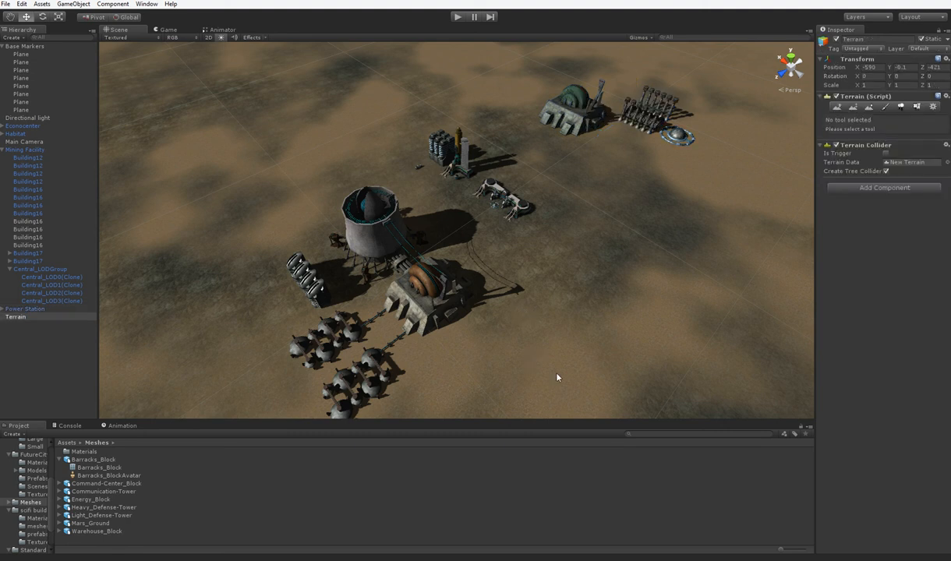
{"action": "left_click_drag", "start_coordinate": [558, 379], "coordinate": [508, 342]}
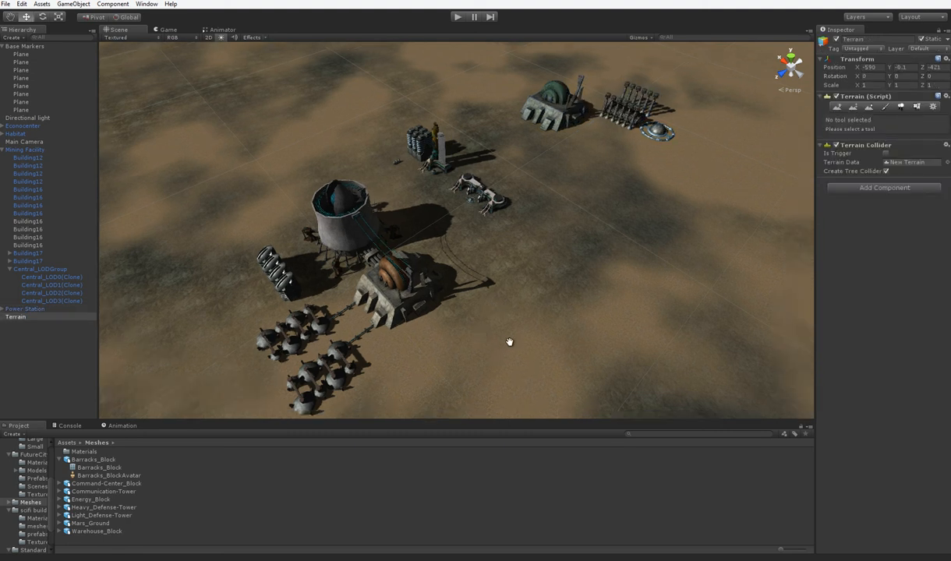